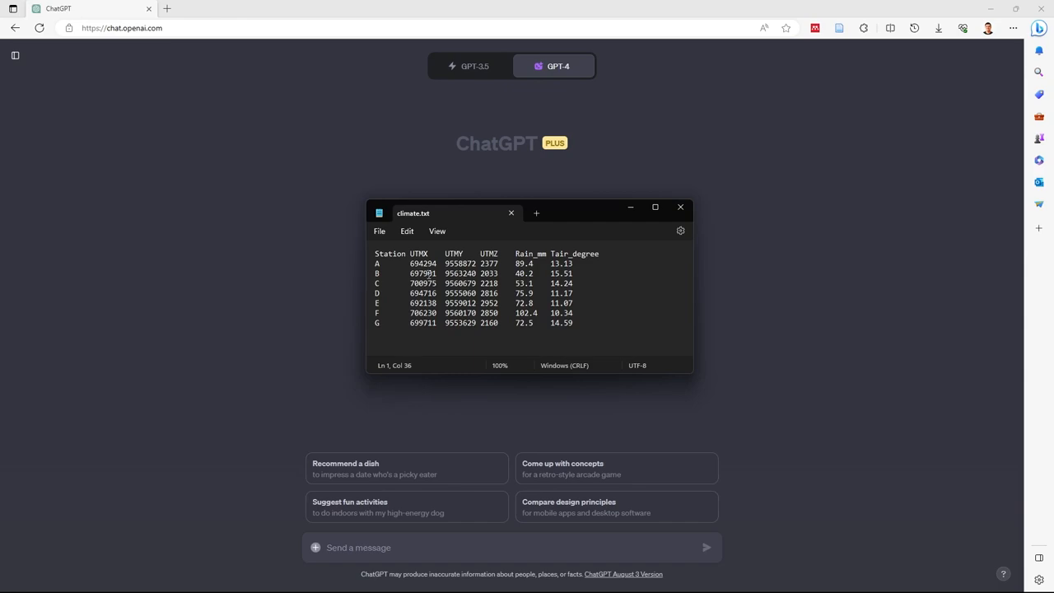
- Switch the GPT-4 model to Code Interpreter (Beta)
left_click(557, 66)
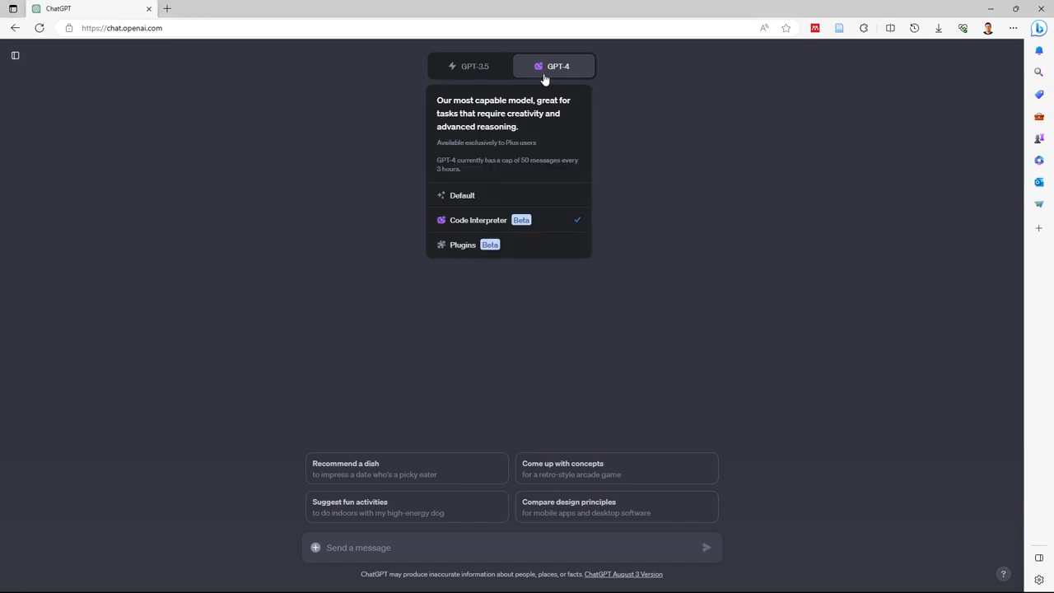
mouse_move(472, 221)
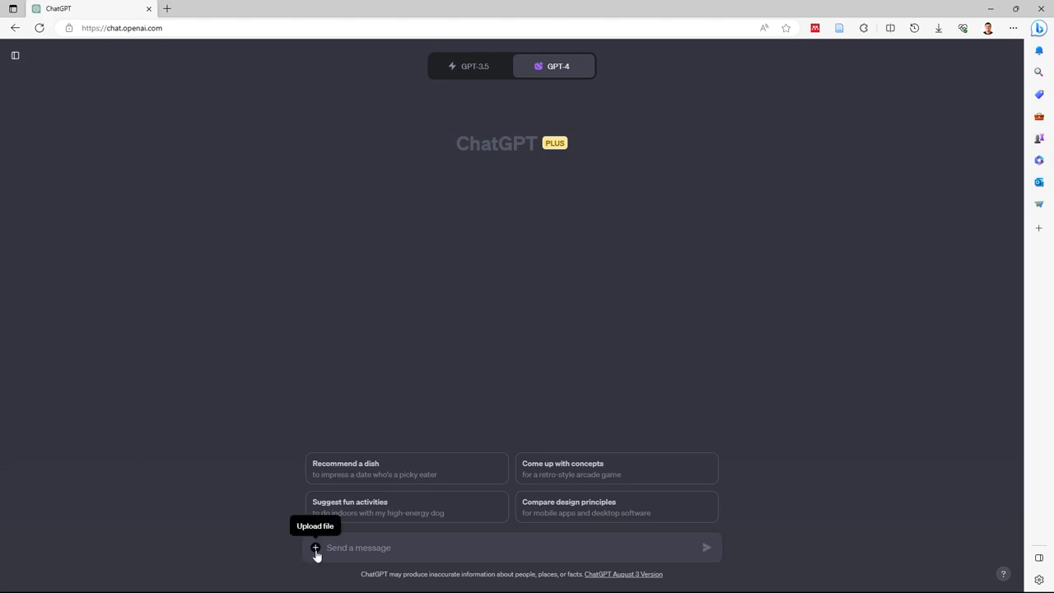
- Attach climate.txt and fix the Y coordinate column name in the drafted IDW request
left_click(316, 547)
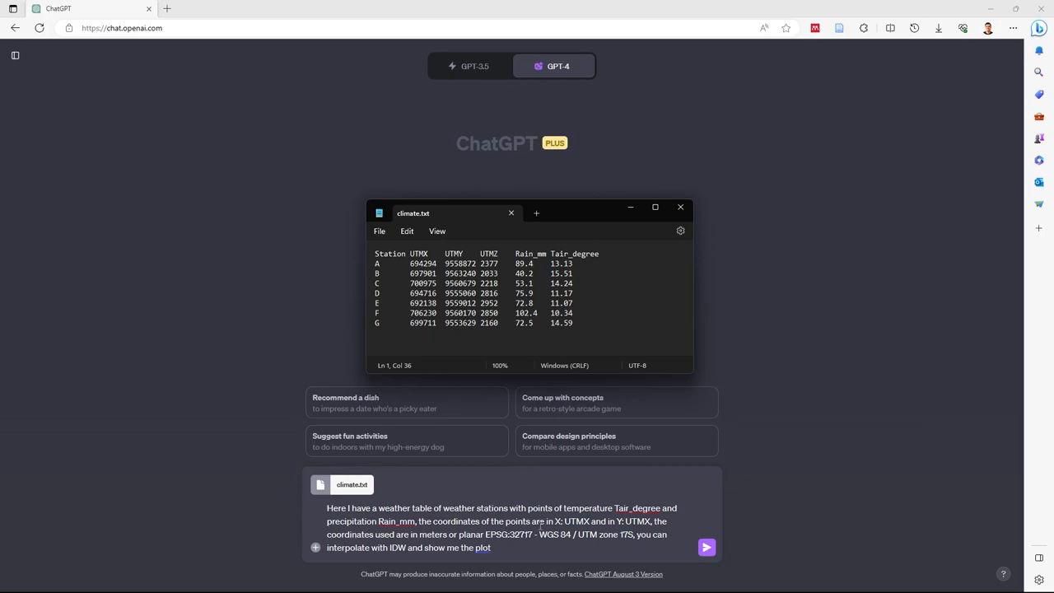
left_click(680, 207)
type("Y")
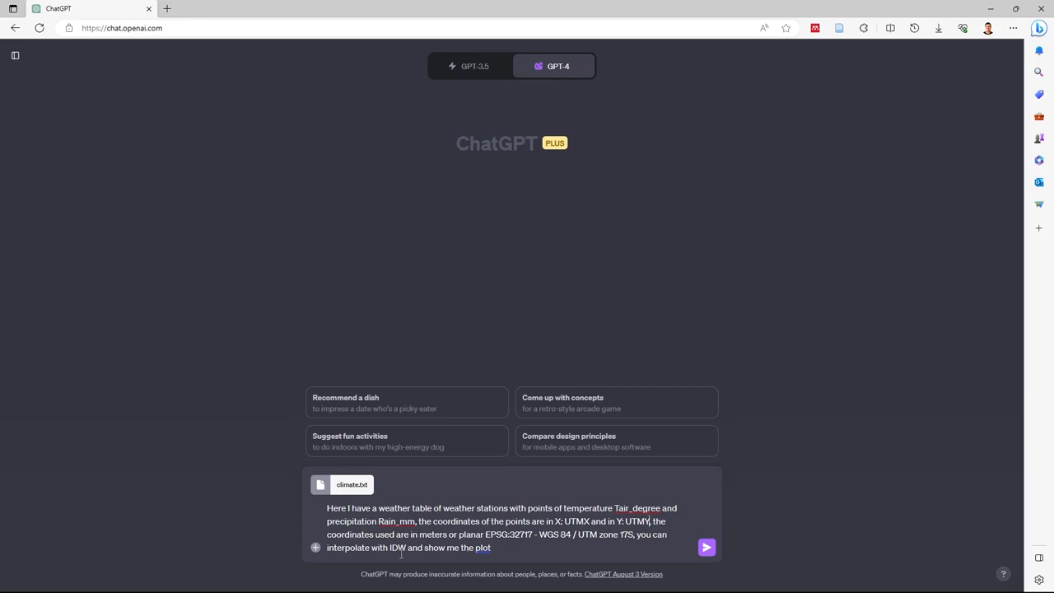
mouse_move(705, 546)
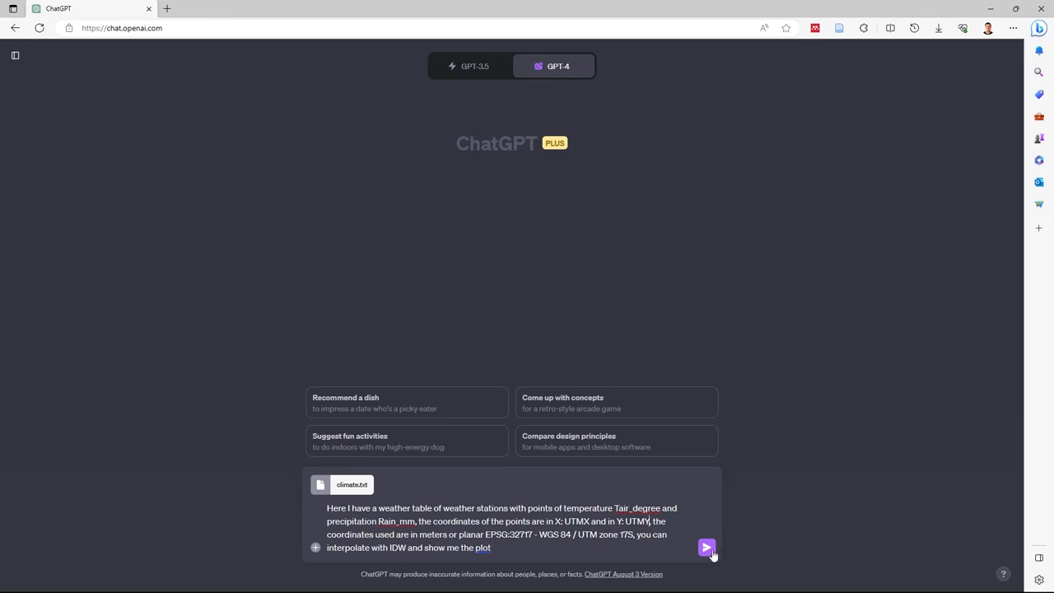
- Send the IDW request, then reply 'yes' to interpolating both temperature and precipitation
left_click(705, 547)
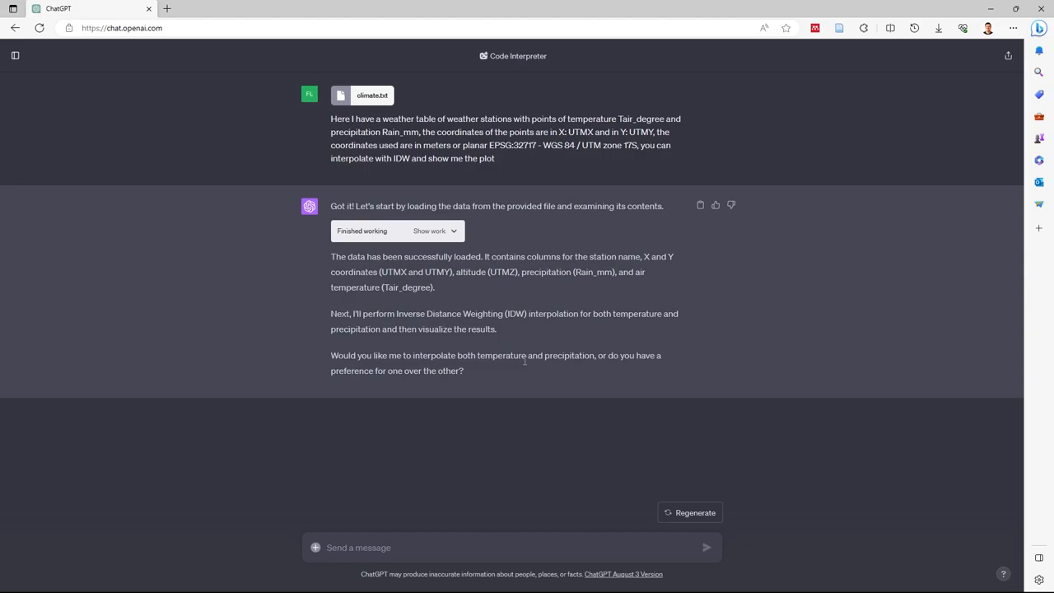
mouse_move(545, 385)
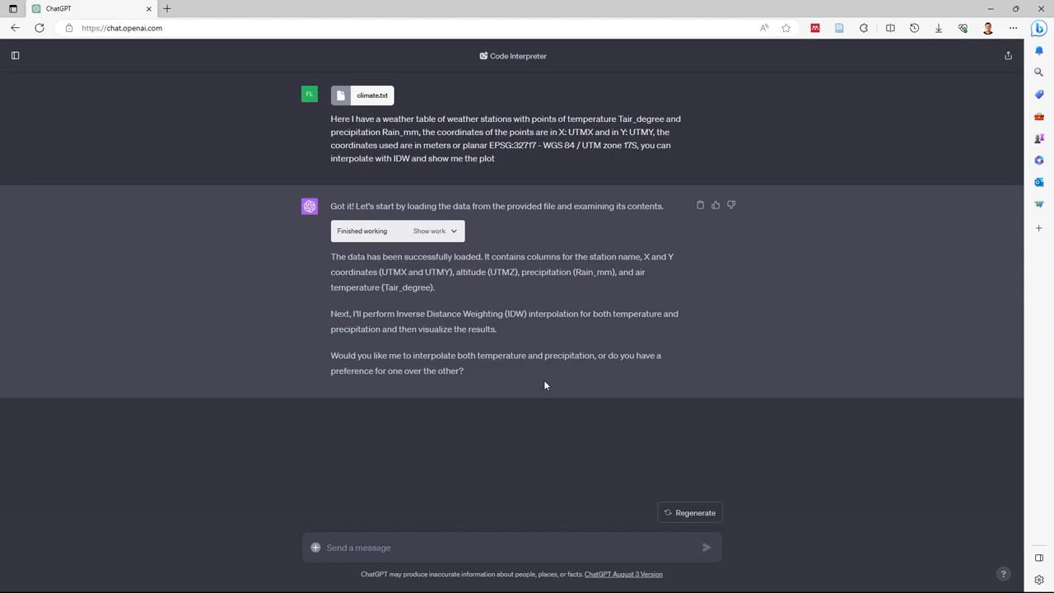
type("y")
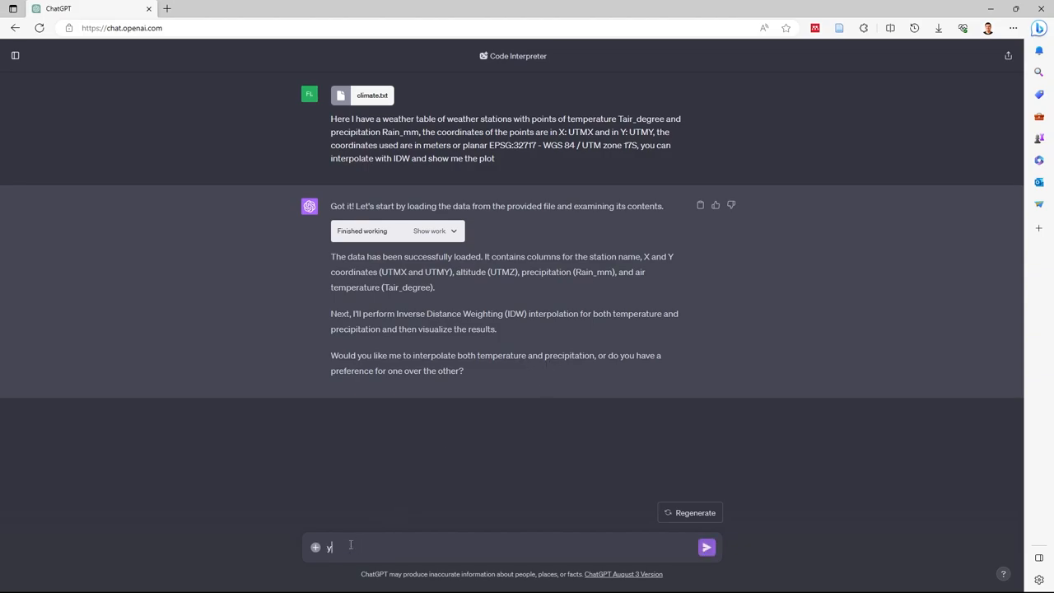
left_click(706, 546)
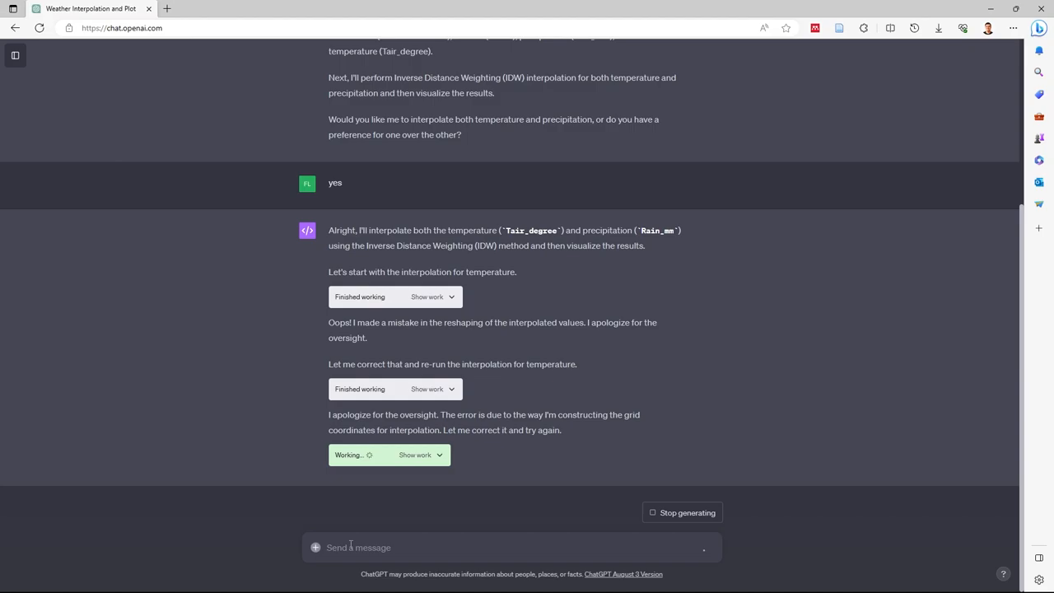
- Scroll down to view the rendered IDW temperature plot with station markers
scroll("down", 3)
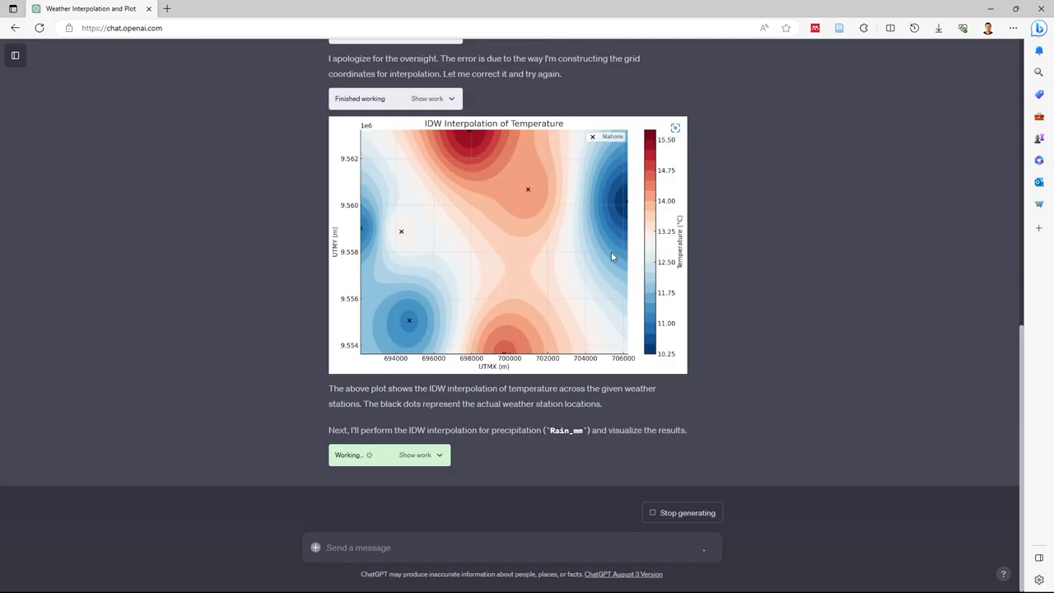
mouse_move(399, 295)
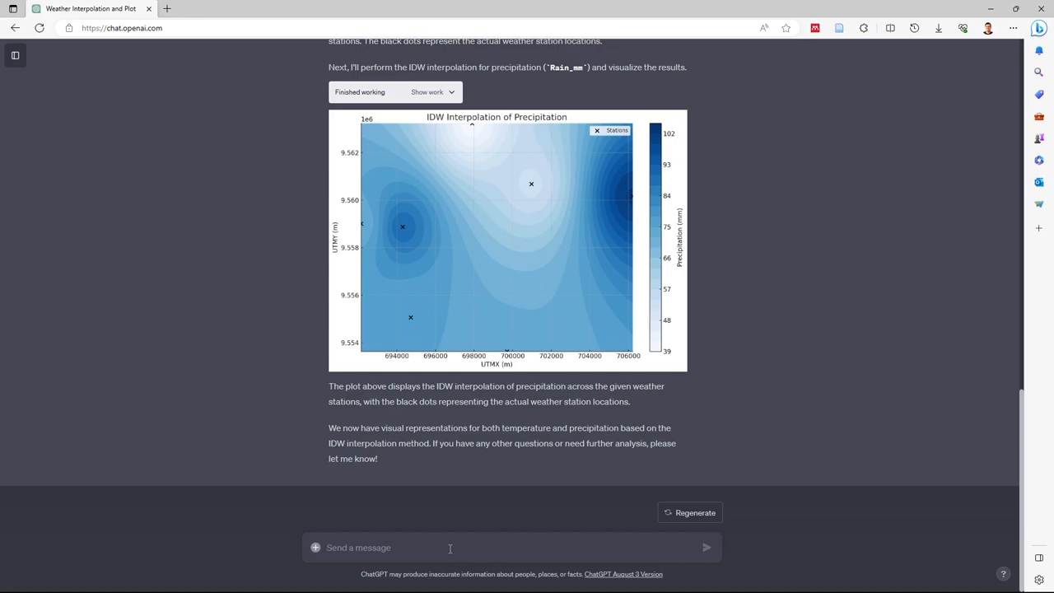
- Ask ChatGPT to use colormap 'jet' for temperature and 'RdBu_r' for precipitation
type("Please use colour \"jet\" for temperature, and \"RdBu_r\" for precipitation.")
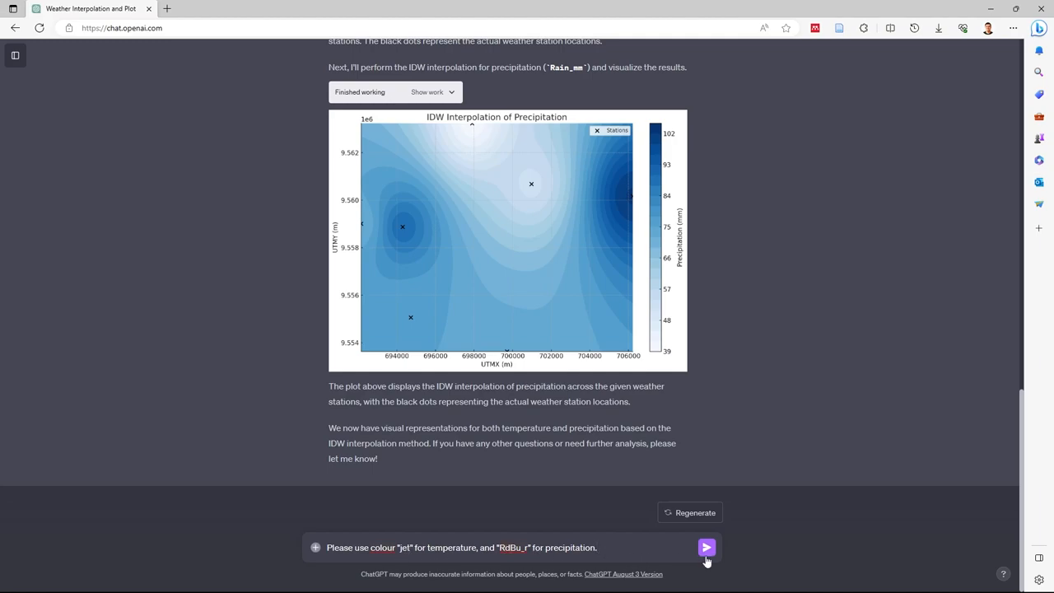
left_click(705, 547)
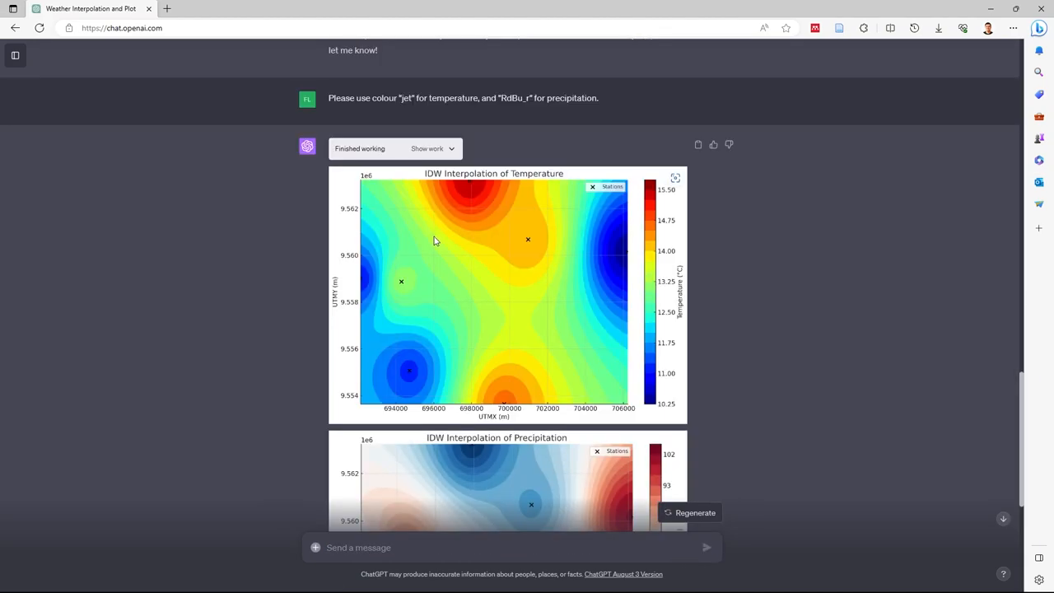
mouse_move(433, 196)
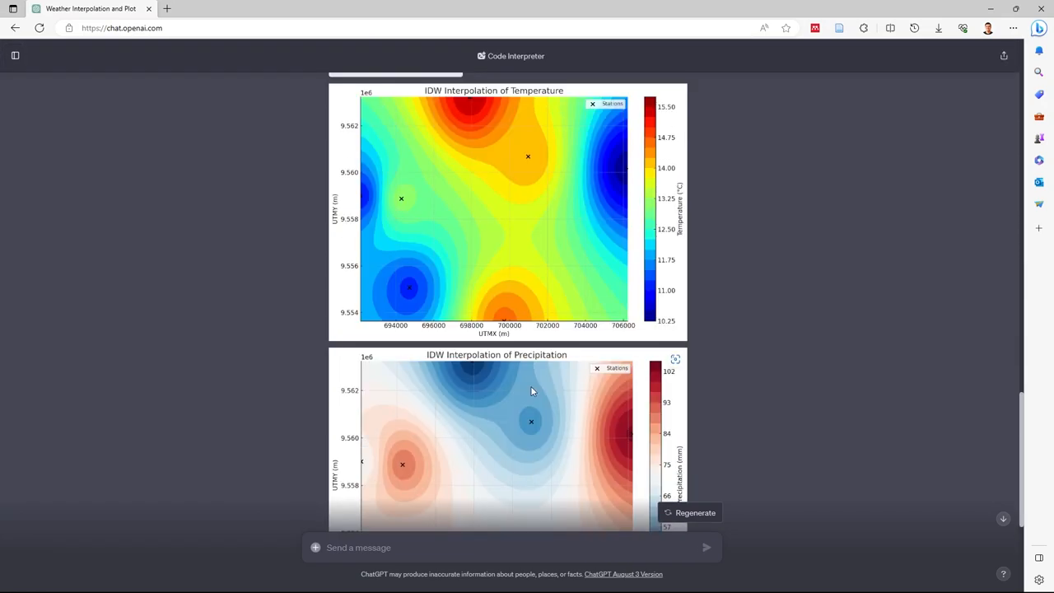
mouse_move(465, 256)
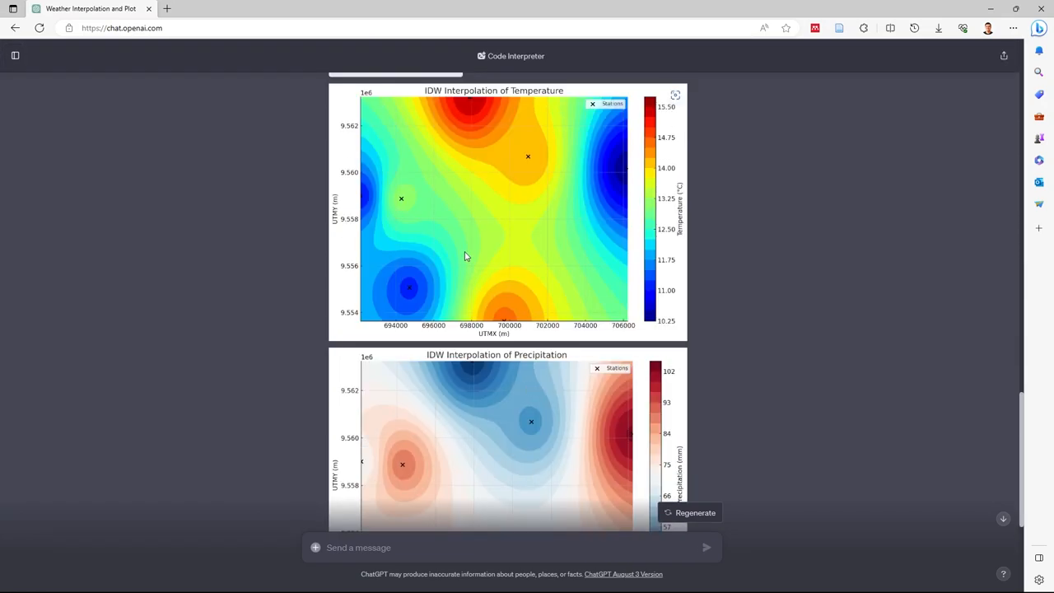
- Save the temperature plot as IDW_tair.png in Downloads and open it
right_click(465, 255)
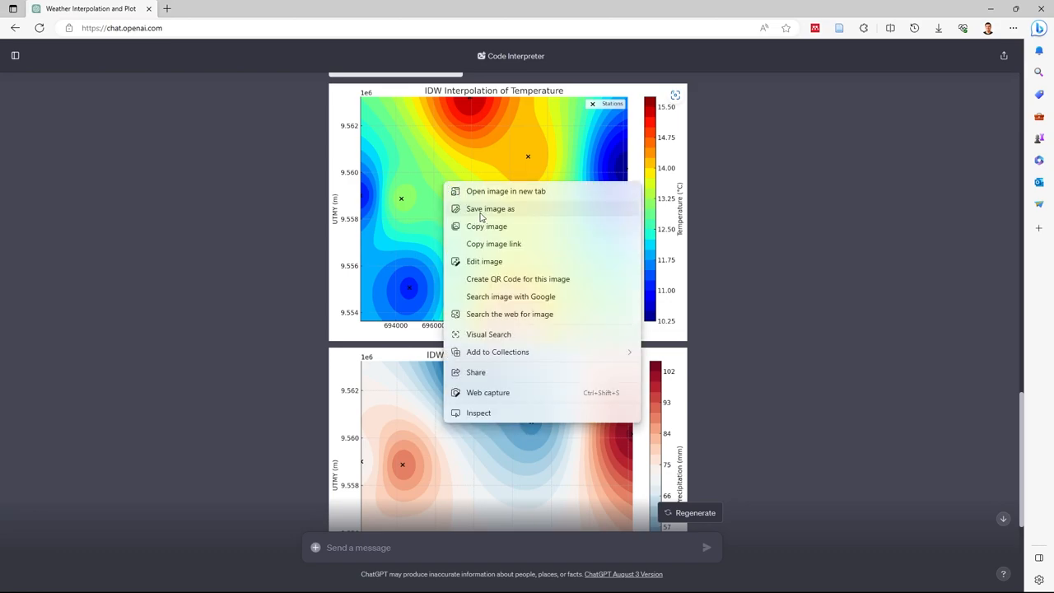
left_click(489, 208)
type("IDW_tair.png")
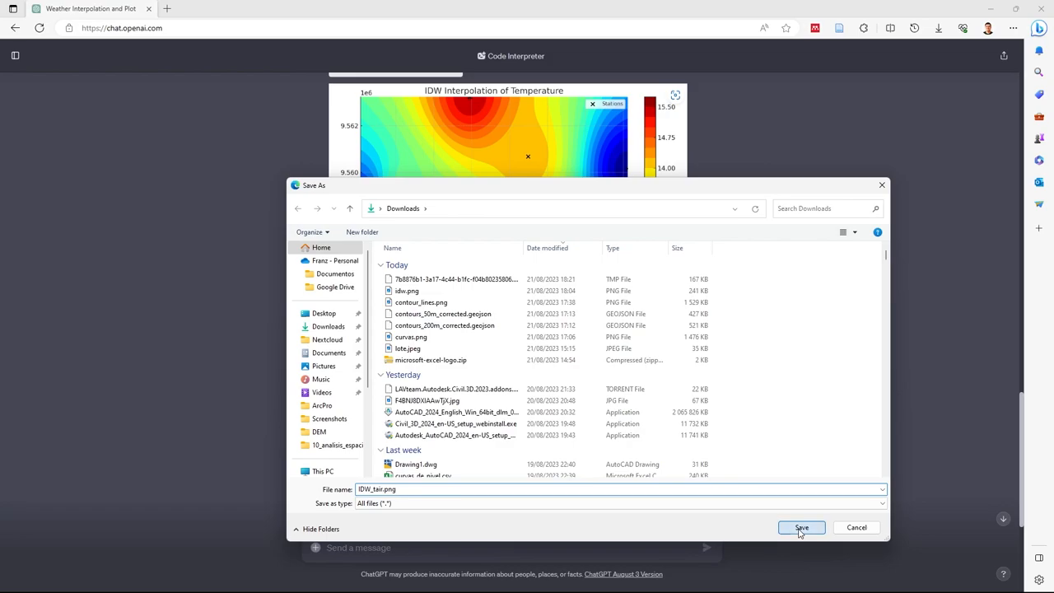
left_click(801, 528)
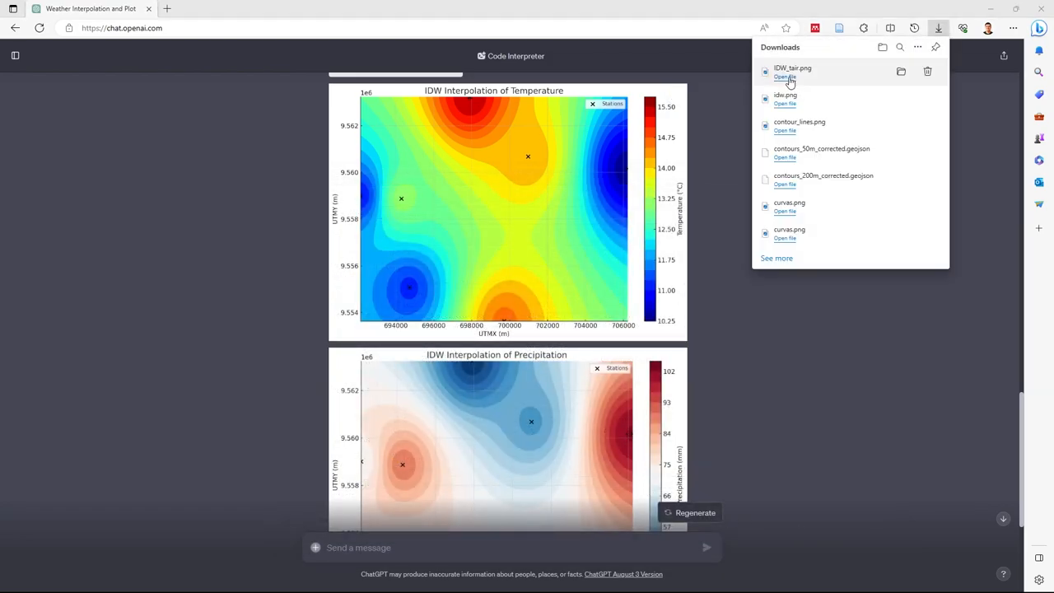
left_click(784, 76)
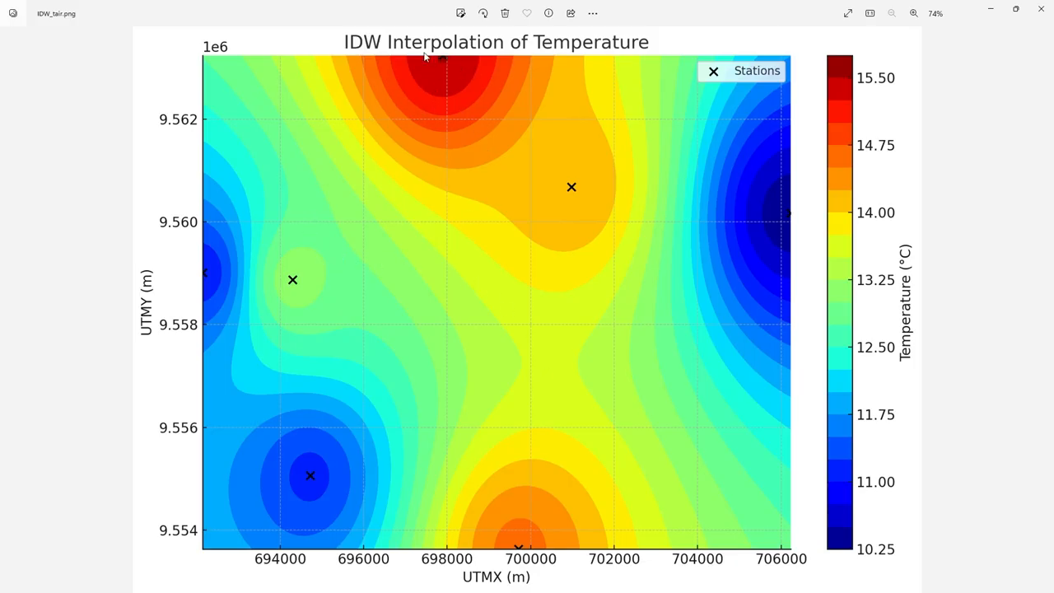